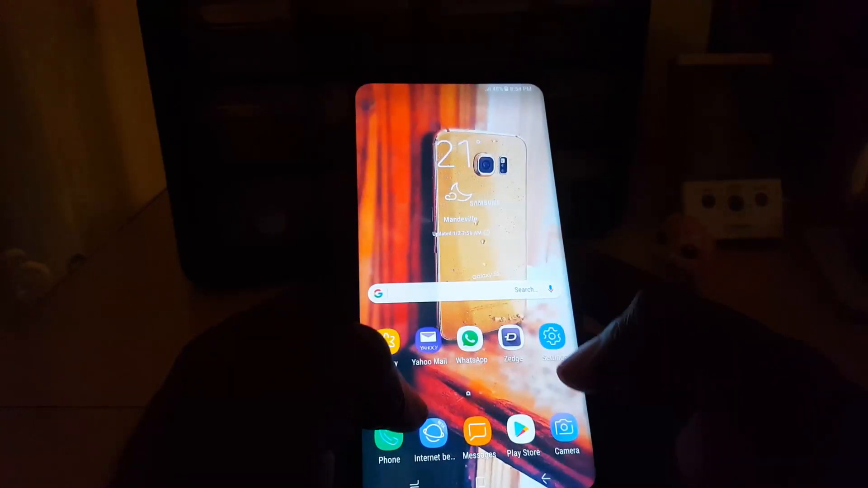
# - From Settings > Display, open Screen resolution, showing the current FHD+ (2220x1080) setting
pyautogui.click(552, 336)
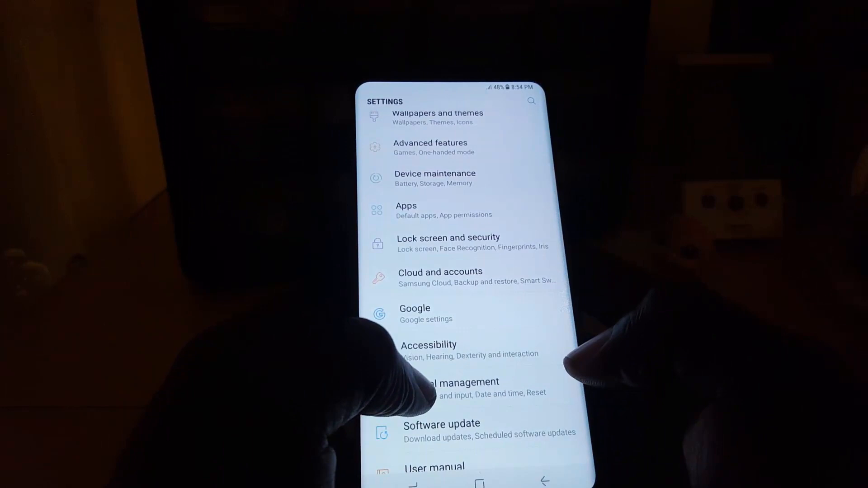
pyautogui.scroll(-3)
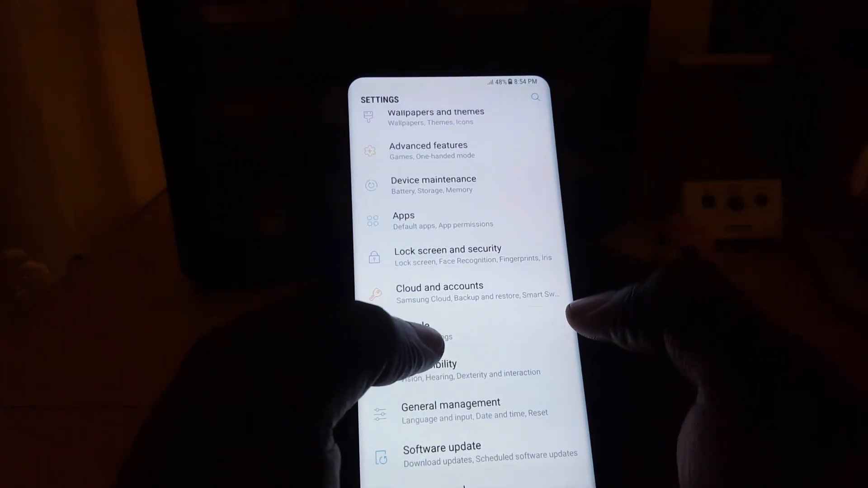
pyautogui.scroll(-3)
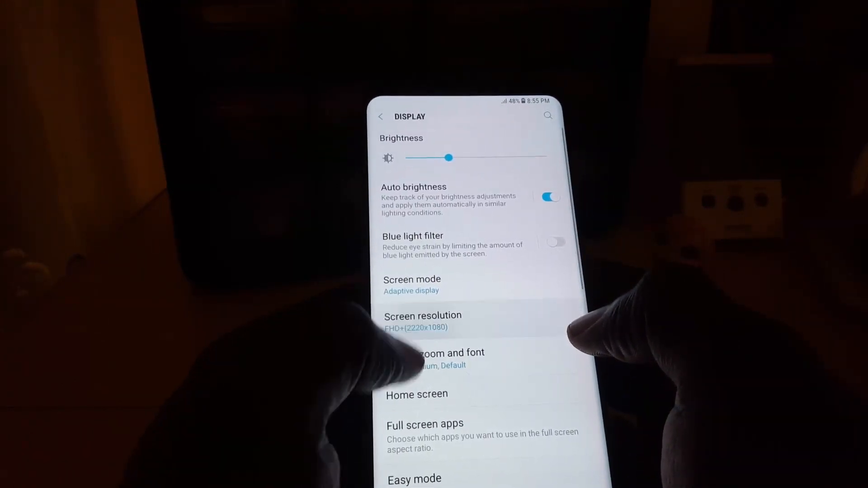
pyautogui.click(422, 321)
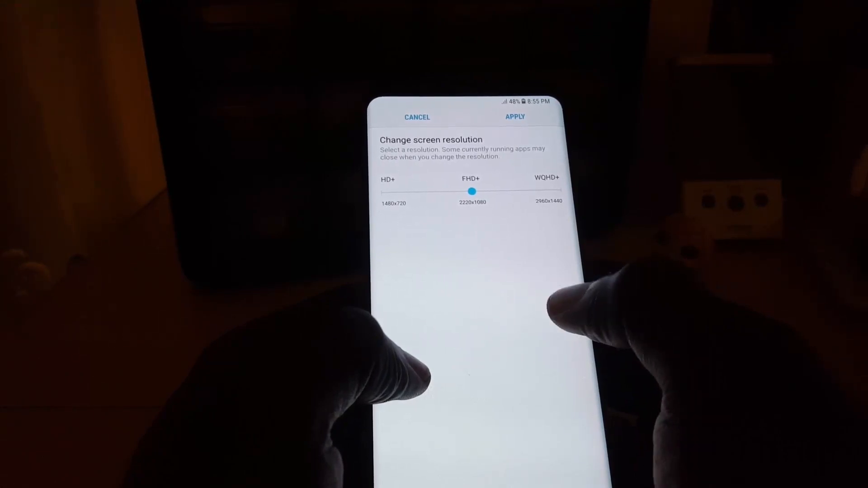